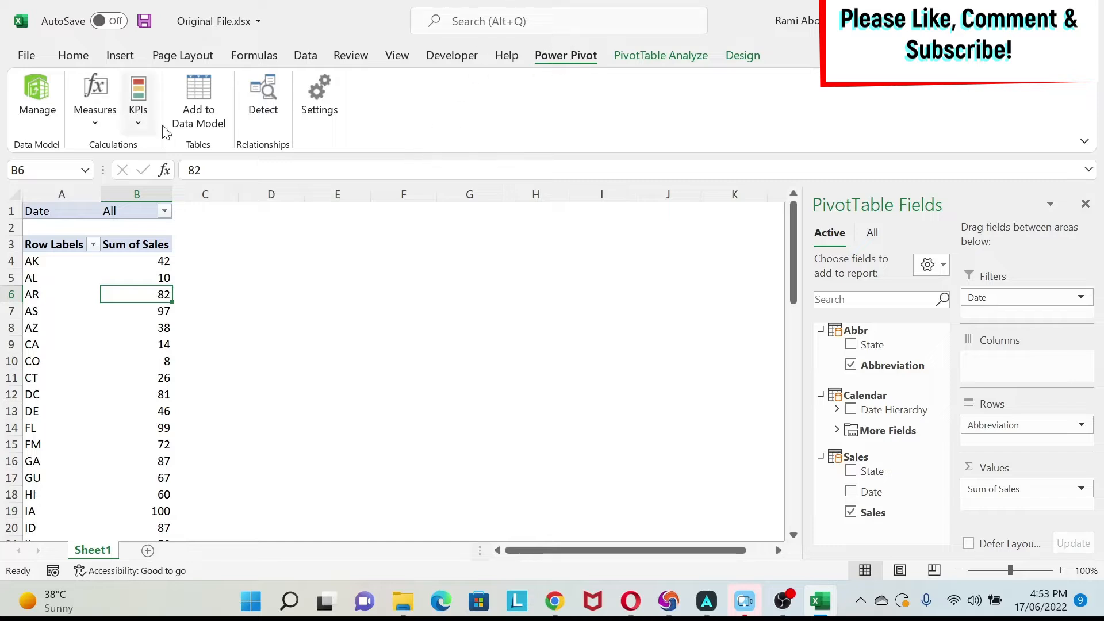
# Step: Explore the New Measure dialog in Original_File and cancel it without creating a measure
pyautogui.click(94, 98)
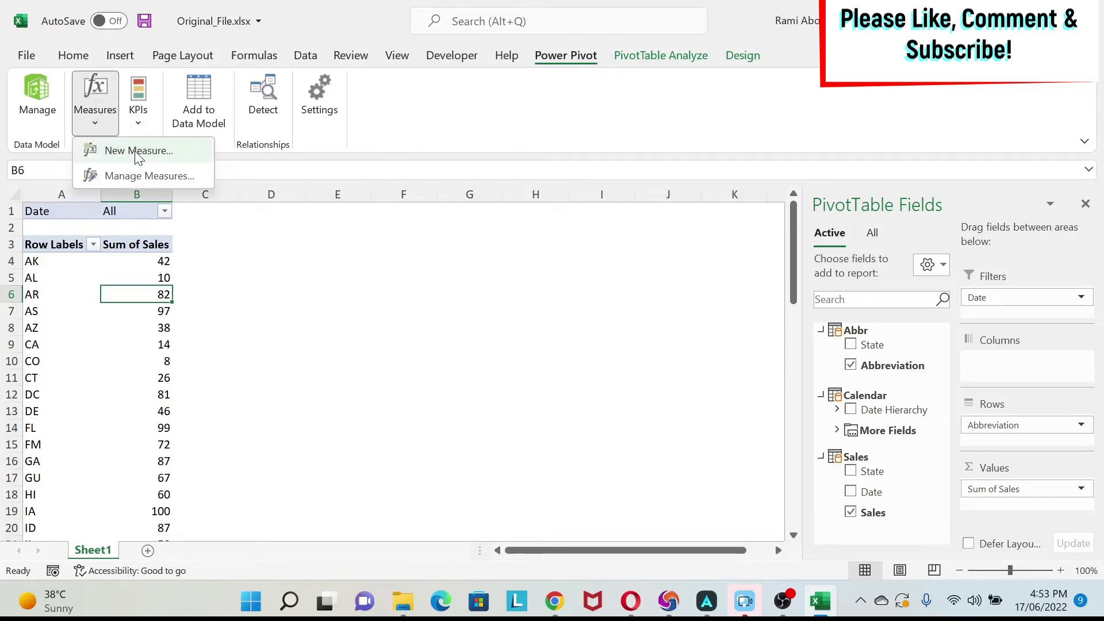
pyautogui.click(138, 149)
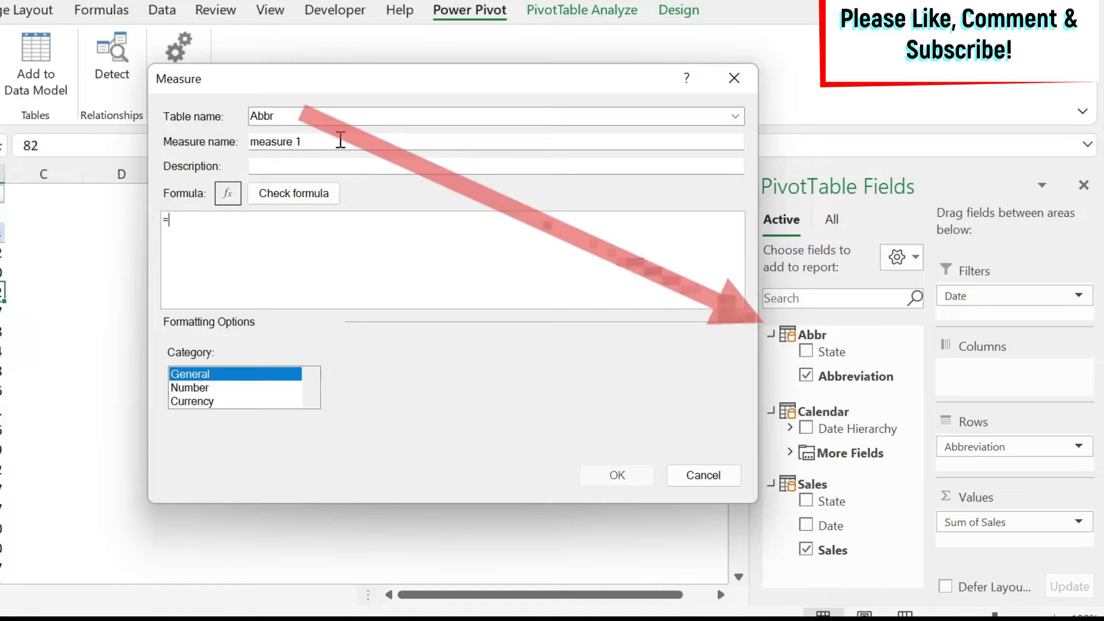
pyautogui.moveTo(733, 79)
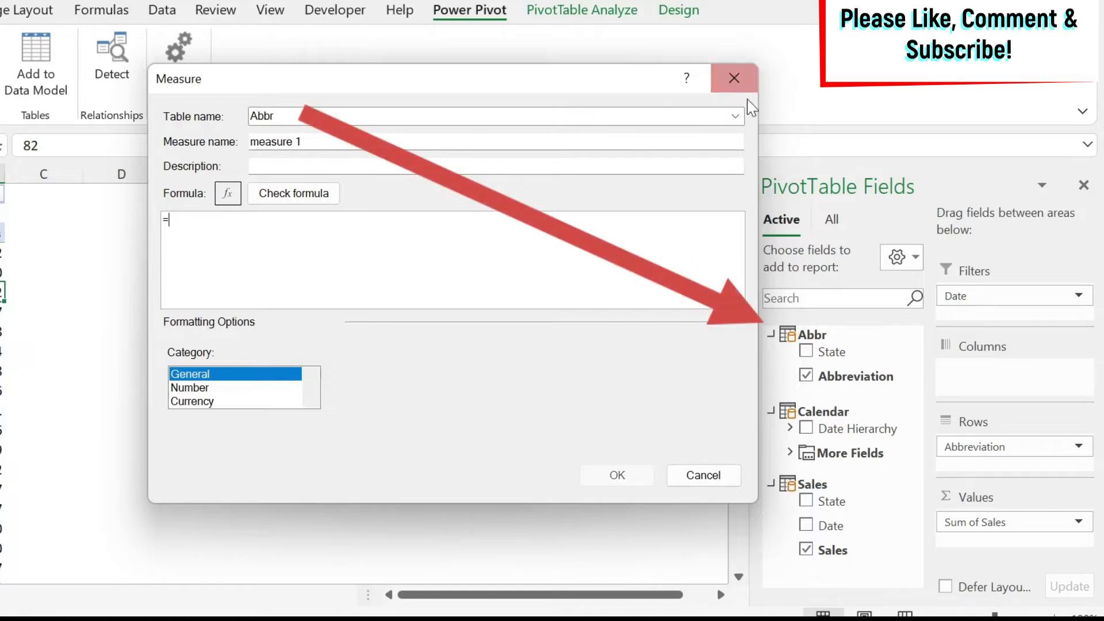
pyautogui.click(736, 116)
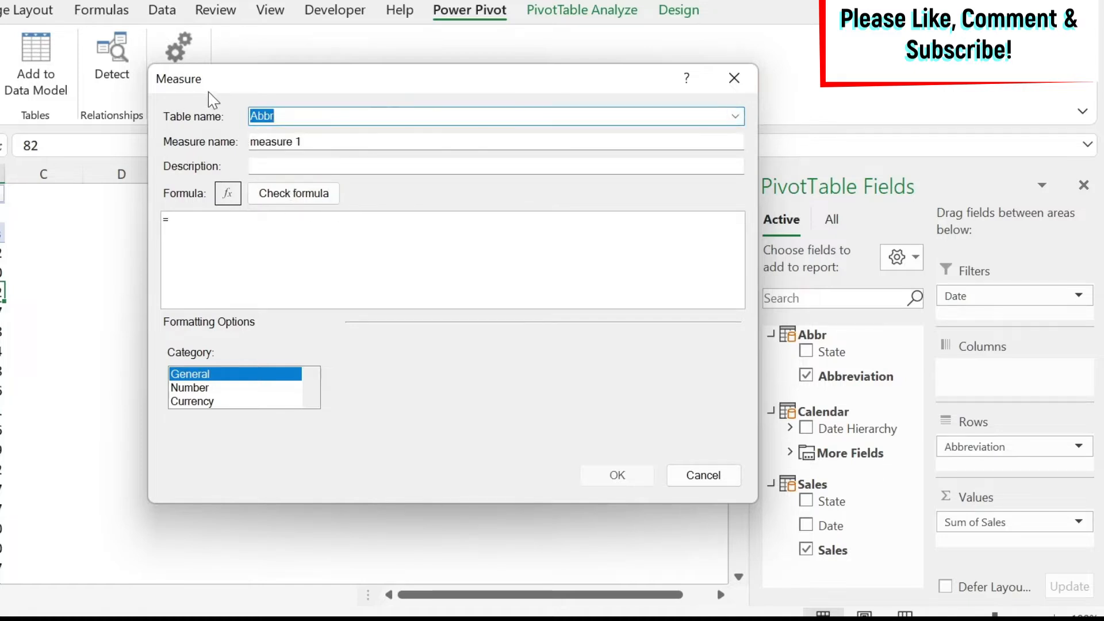
pyautogui.moveTo(806, 375)
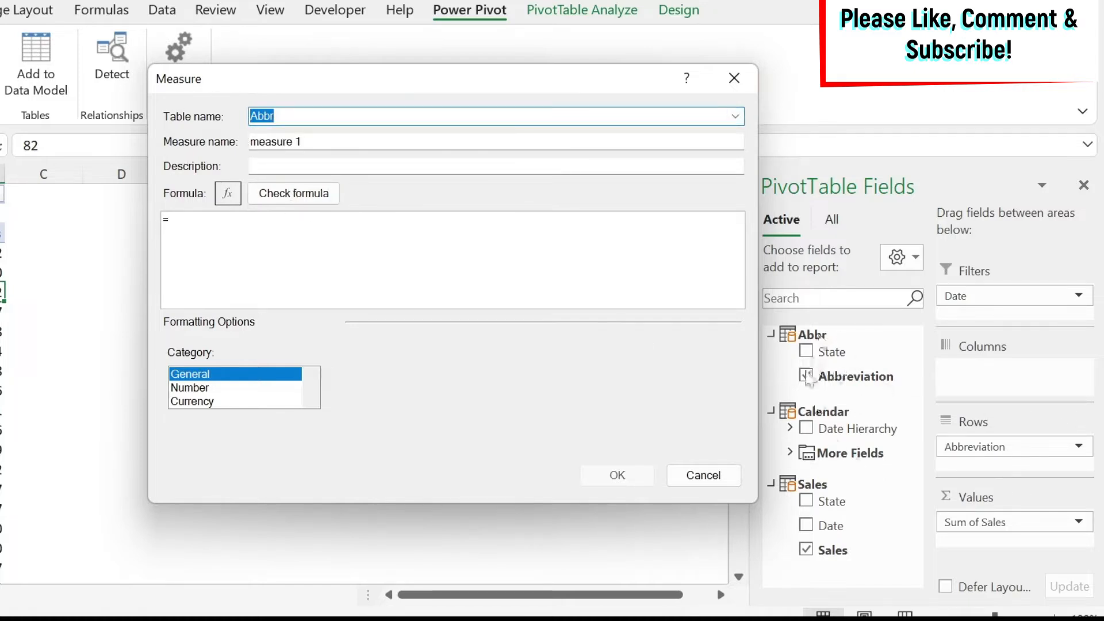
pyautogui.click(805, 374)
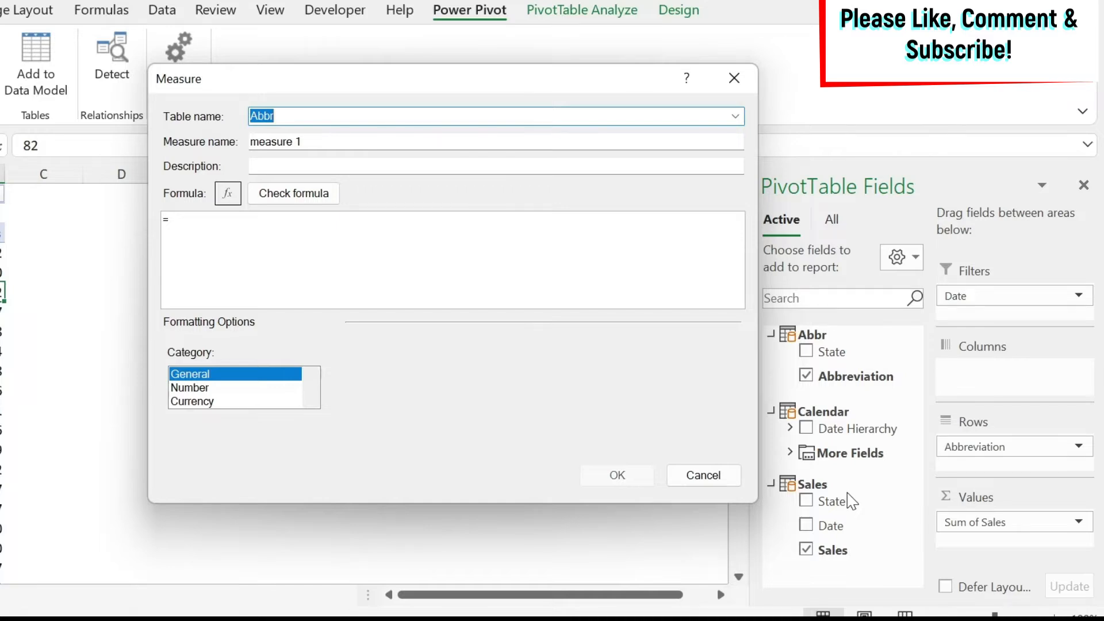
pyautogui.moveTo(853, 506)
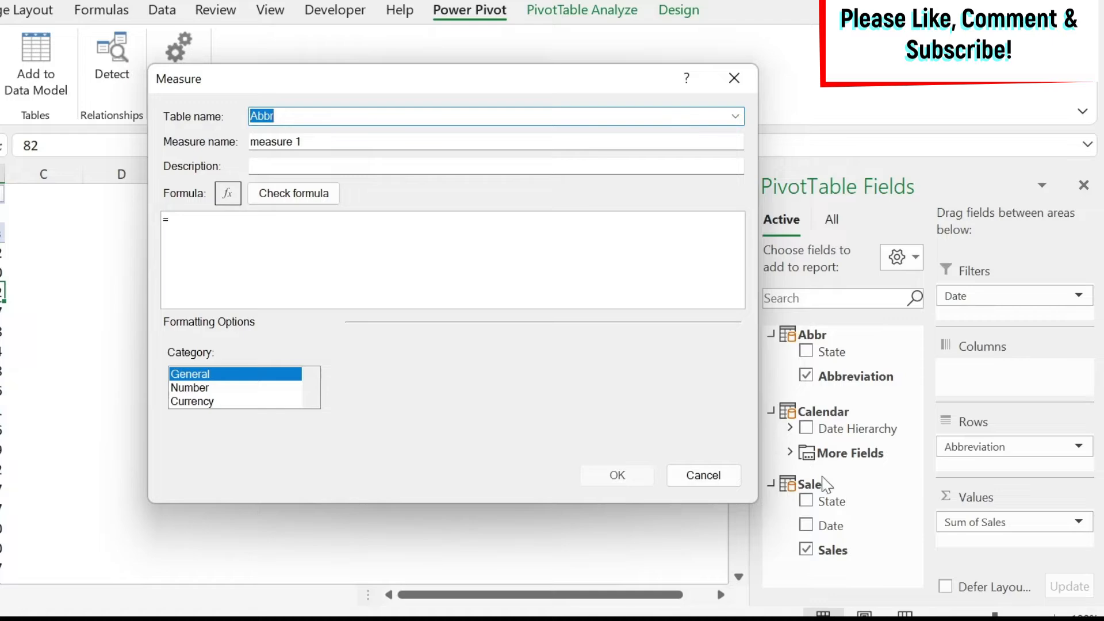
pyautogui.click(703, 476)
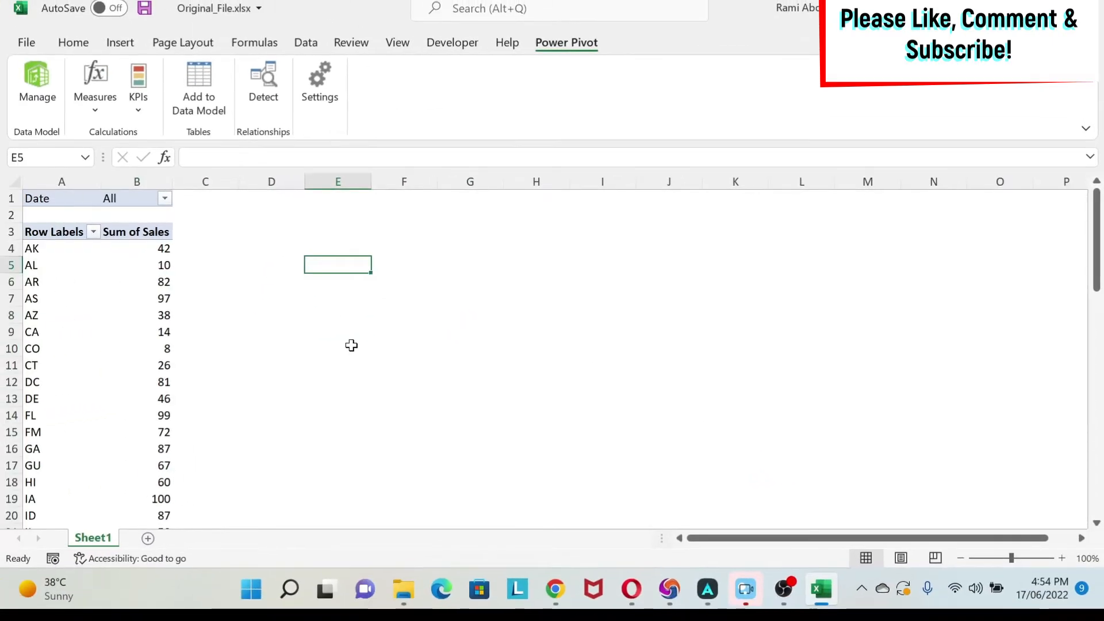
# Step: Start a new blank workbook, copy empty cell A1 and go to Power Pivot
pyautogui.click(352, 345)
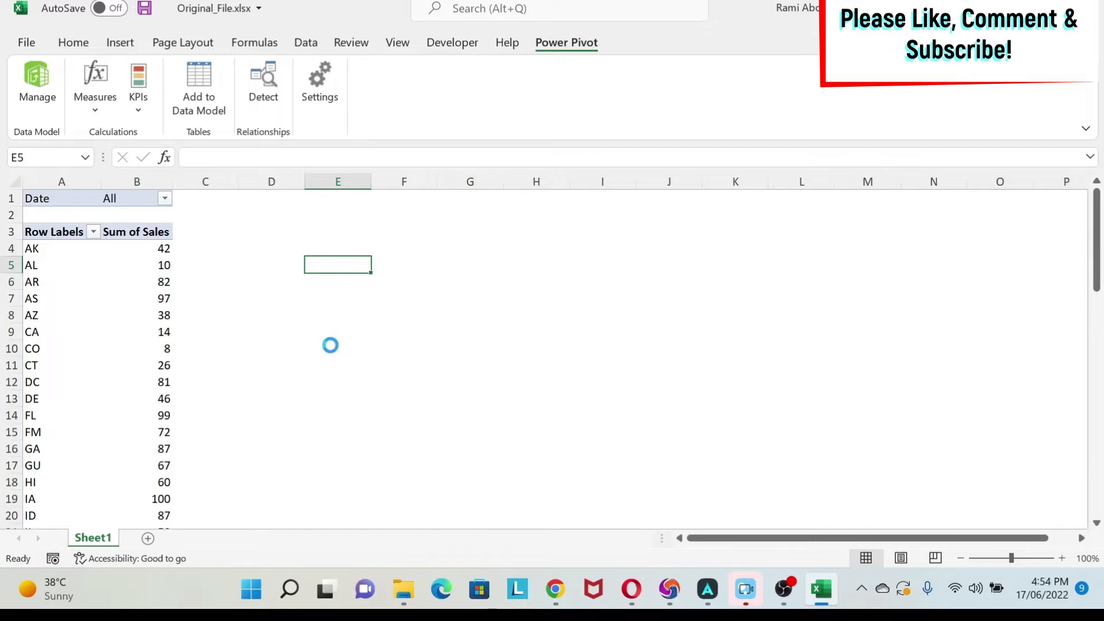
pyautogui.press('Ctrl+n')
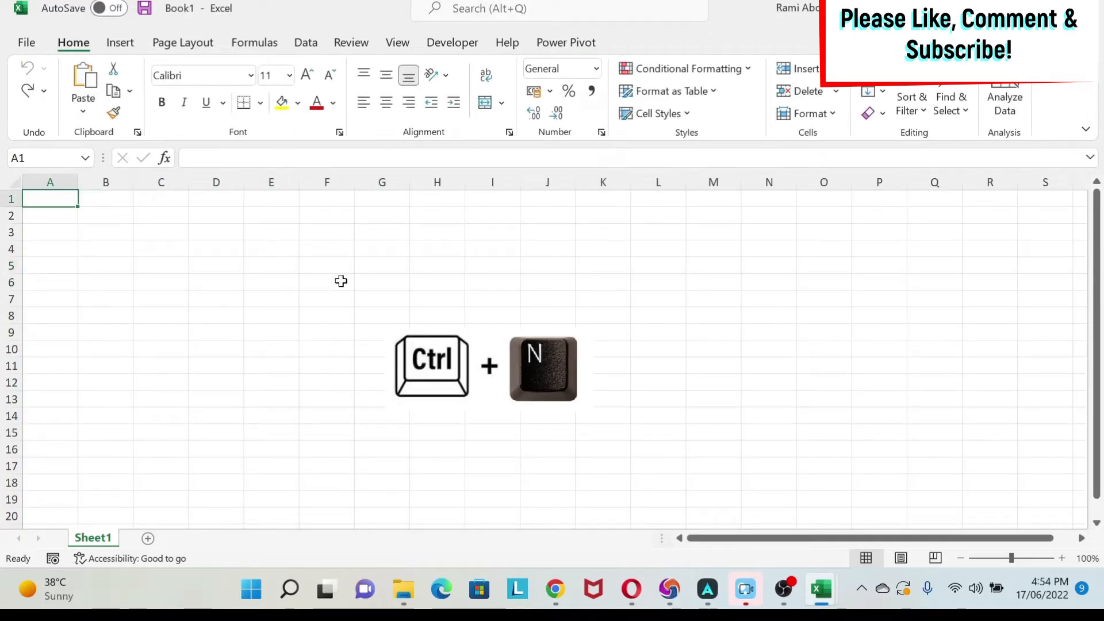
pyautogui.moveTo(337, 288)
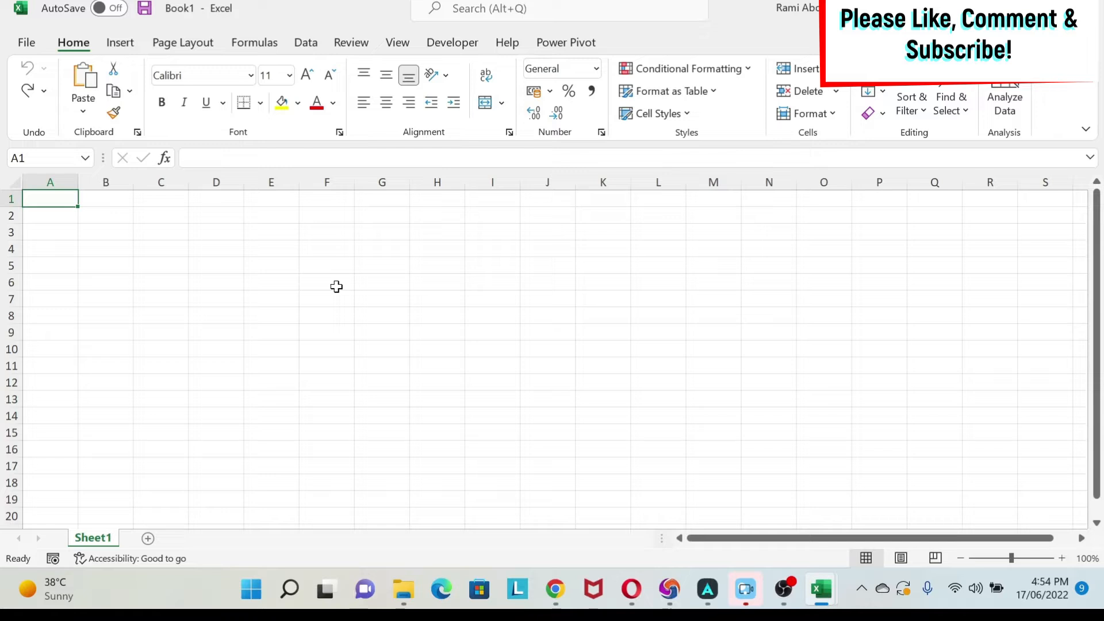
pyautogui.moveTo(312, 386)
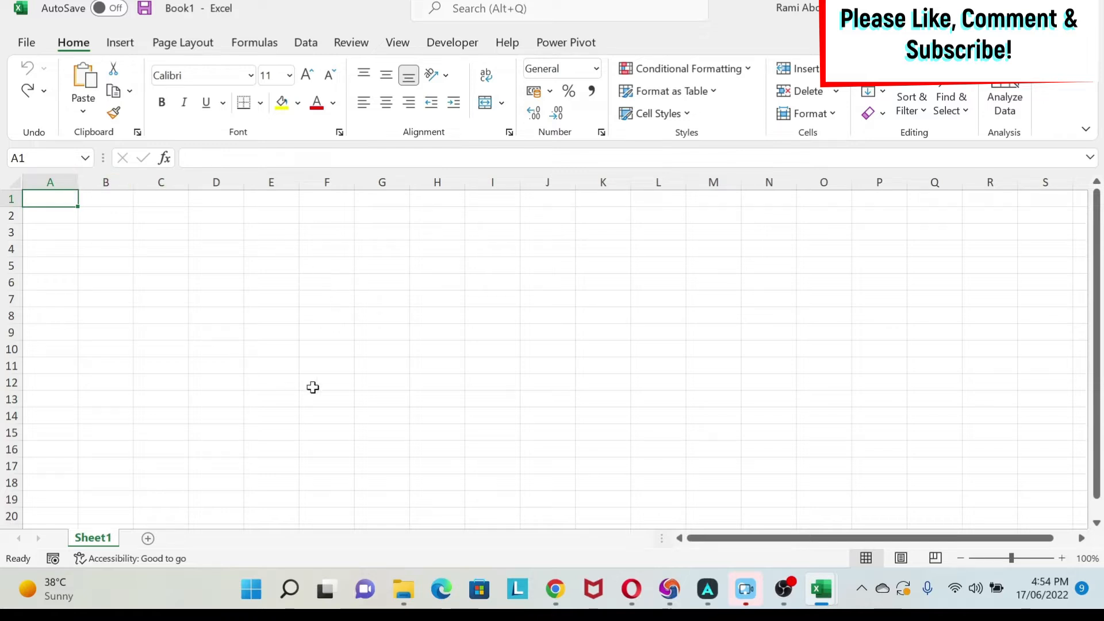
pyautogui.press('Ctrl+c')
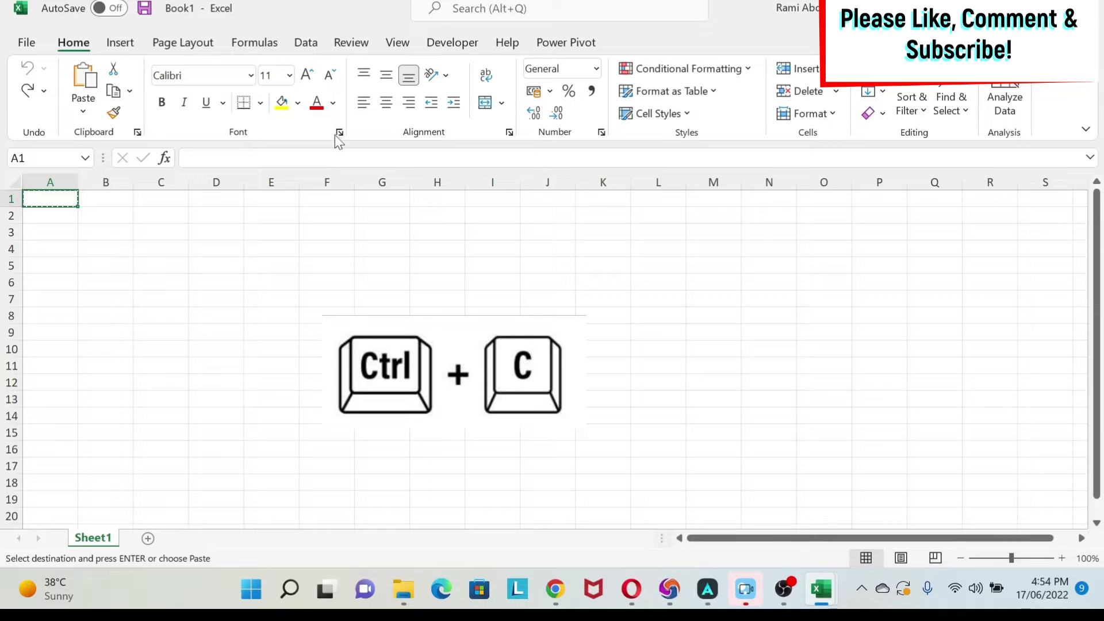
pyautogui.click(566, 41)
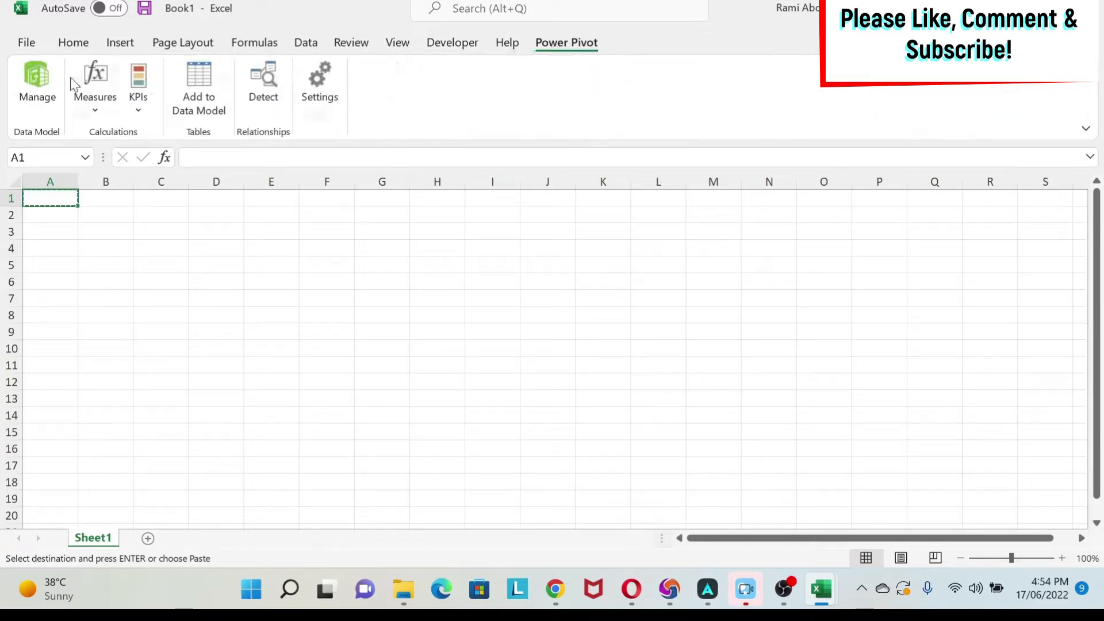
# Step: Paste the copied cell into the data model as a new table named MeasuresTable
pyautogui.click(36, 86)
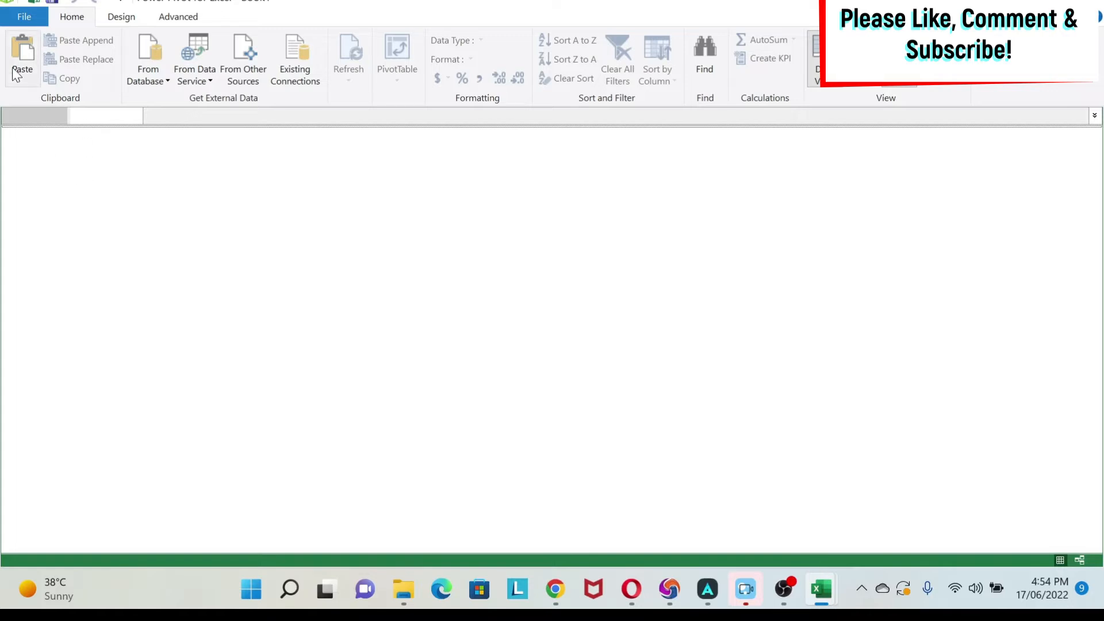
pyautogui.click(23, 52)
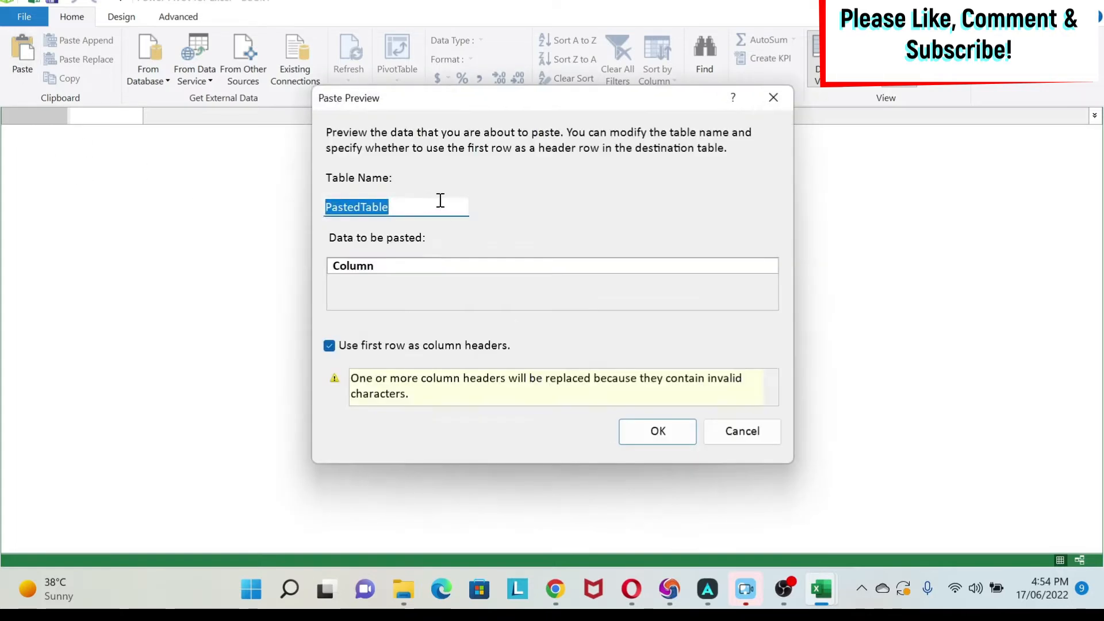
pyautogui.press('Delete')
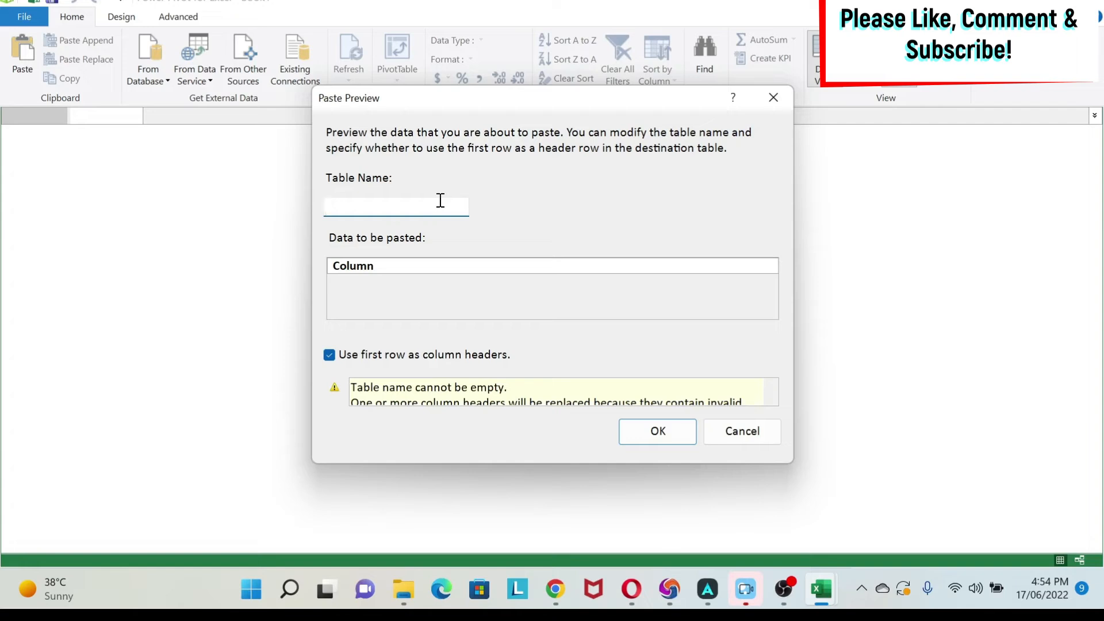
pyautogui.write('MeasuresTable')
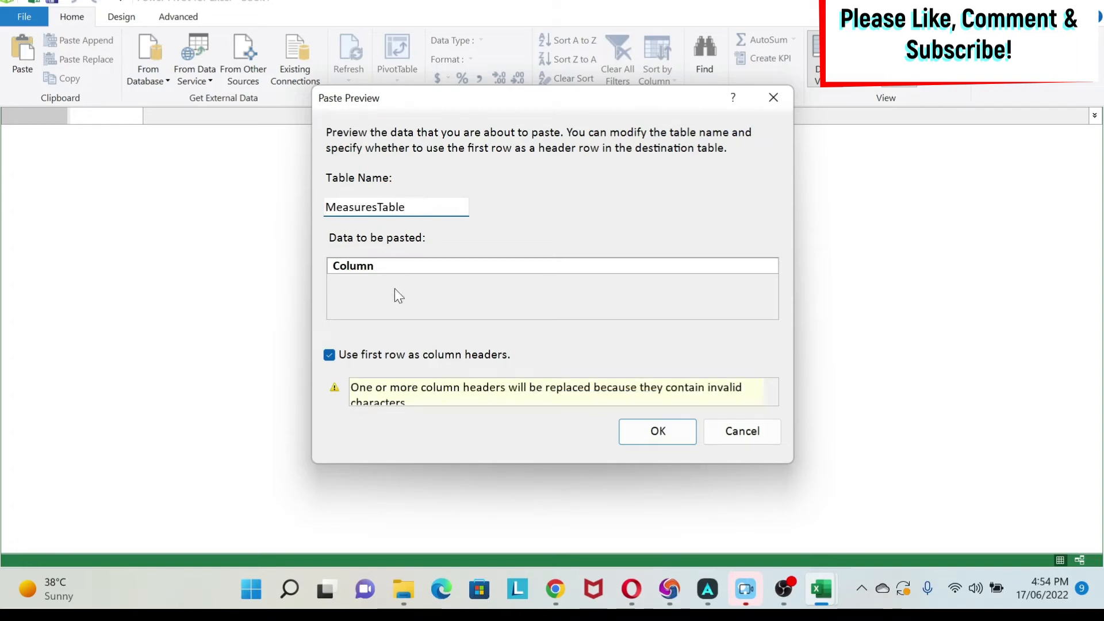
pyautogui.click(656, 431)
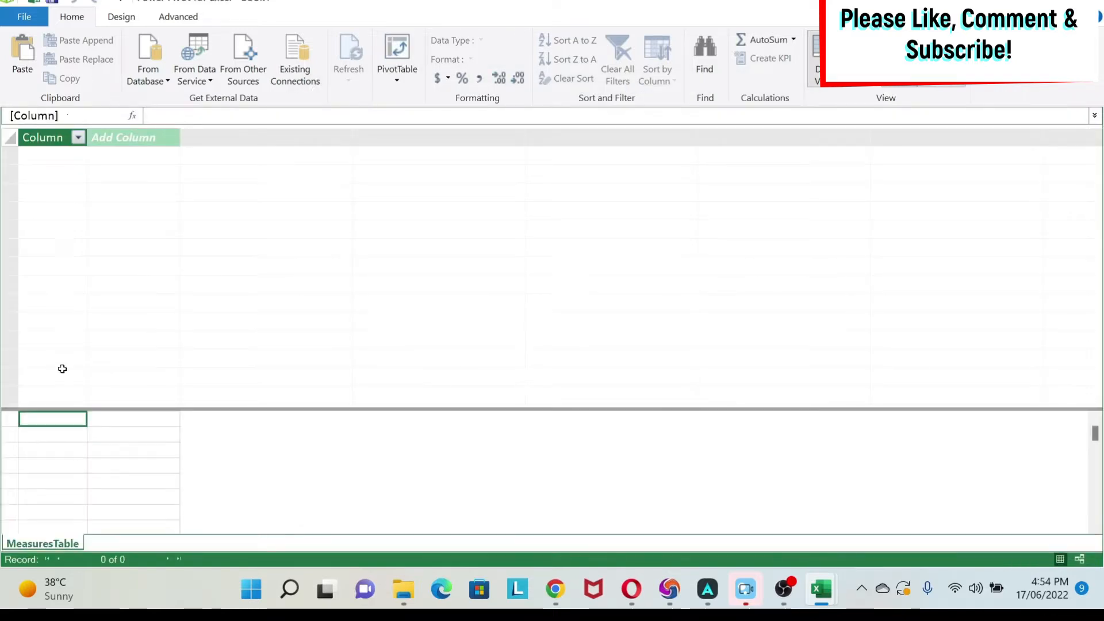
# Step: Hide MeasuresTable's only column from client tools
pyautogui.click(79, 138)
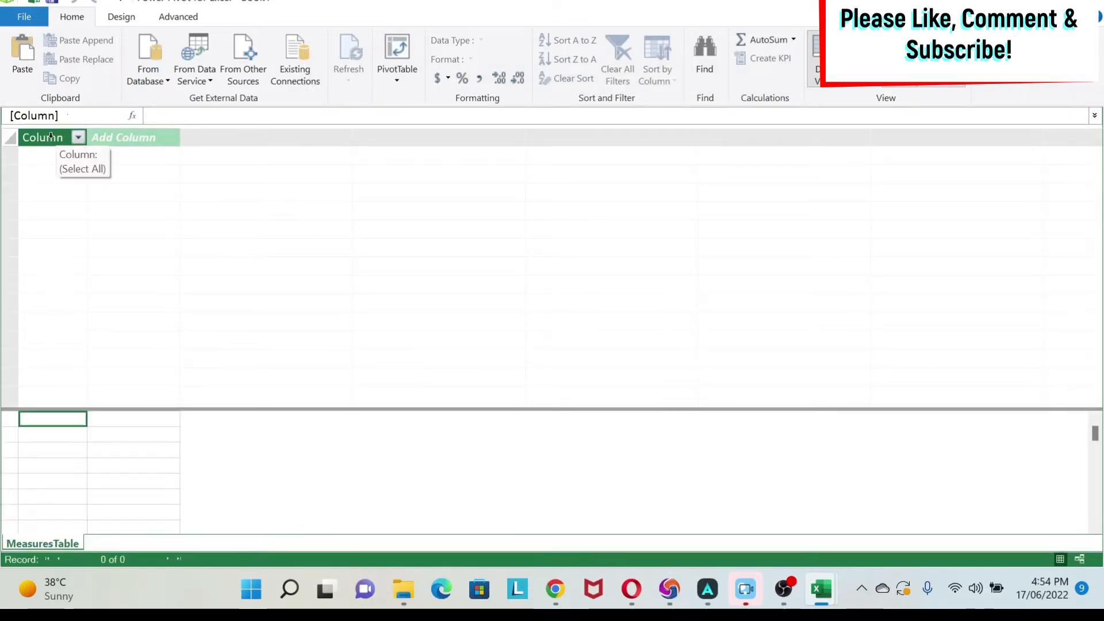
pyautogui.rightClick(39, 138)
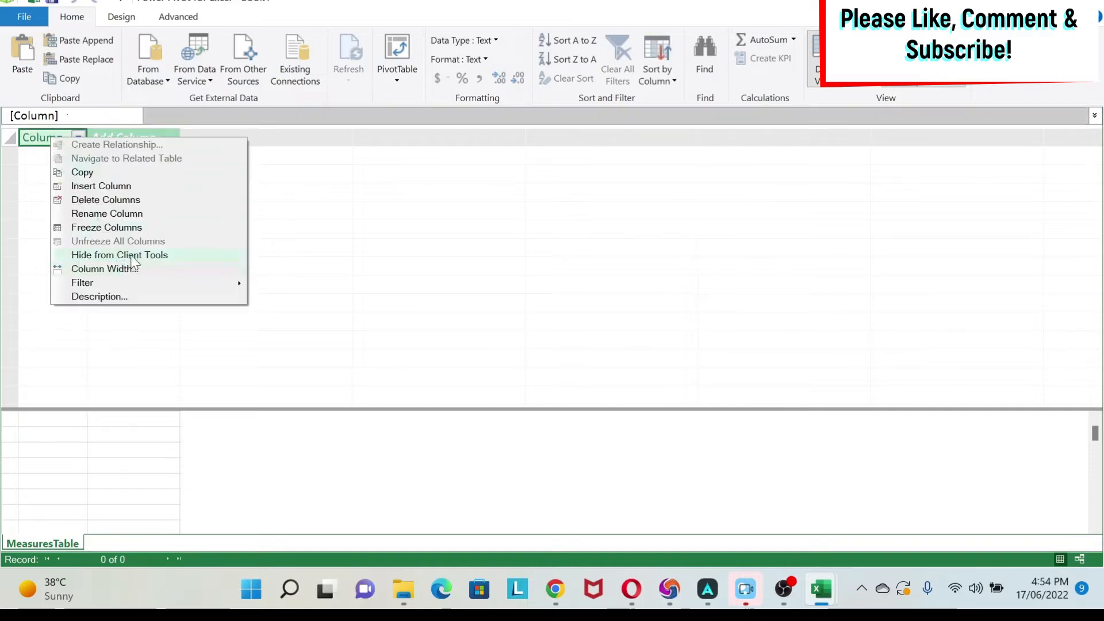
pyautogui.click(119, 254)
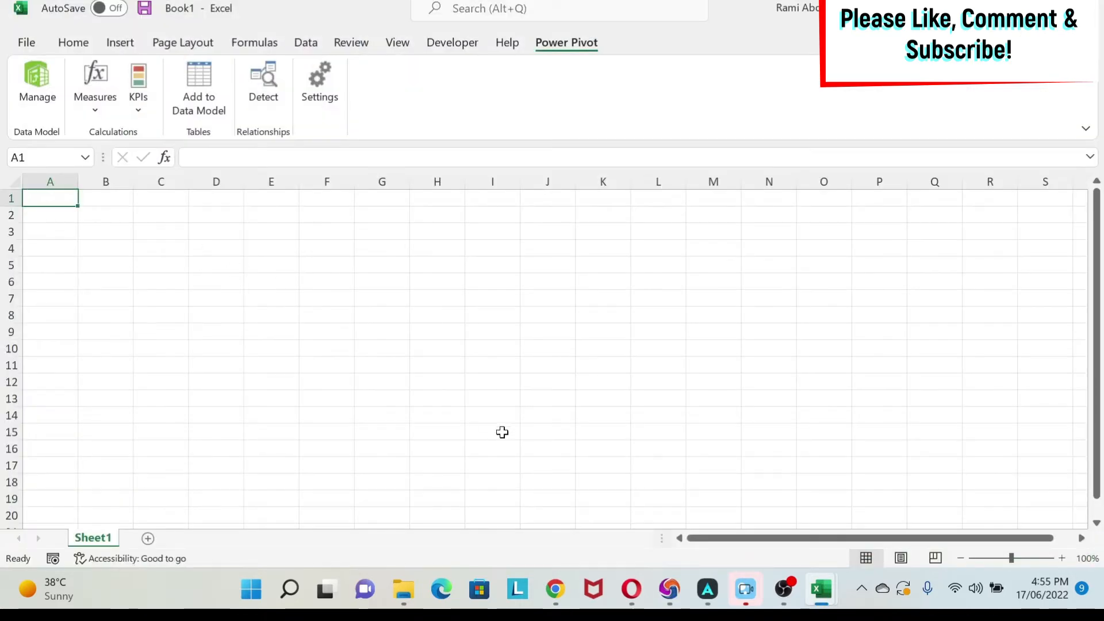
pyautogui.moveTo(836, 575)
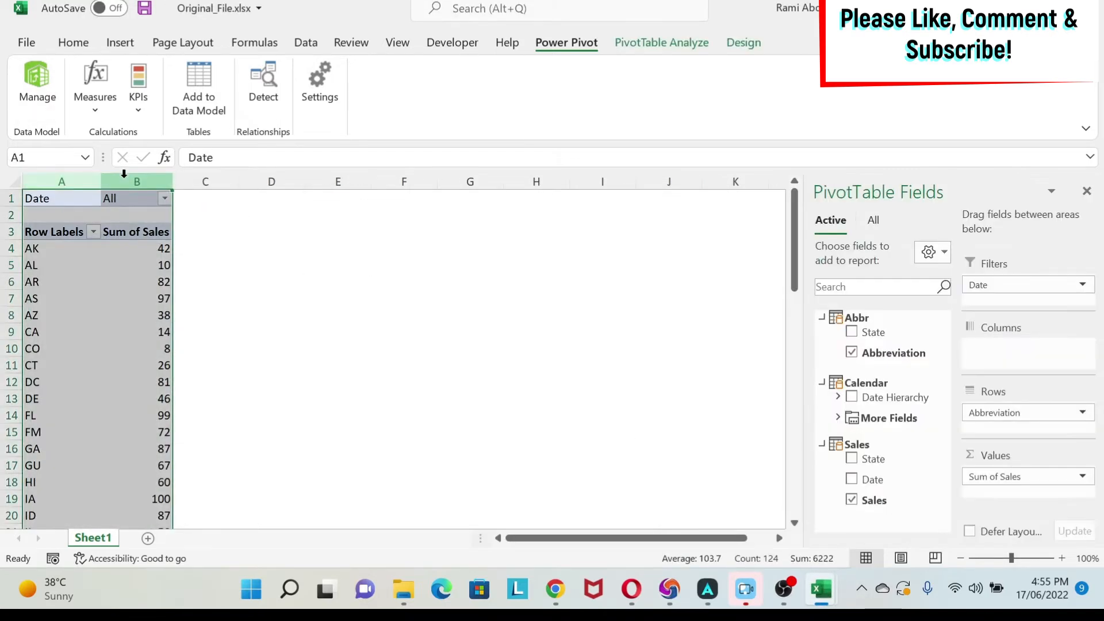
# Step: Copy the Sum of Sales by state pivot table from Original_File into Book1
pyautogui.press('ctrl+c')
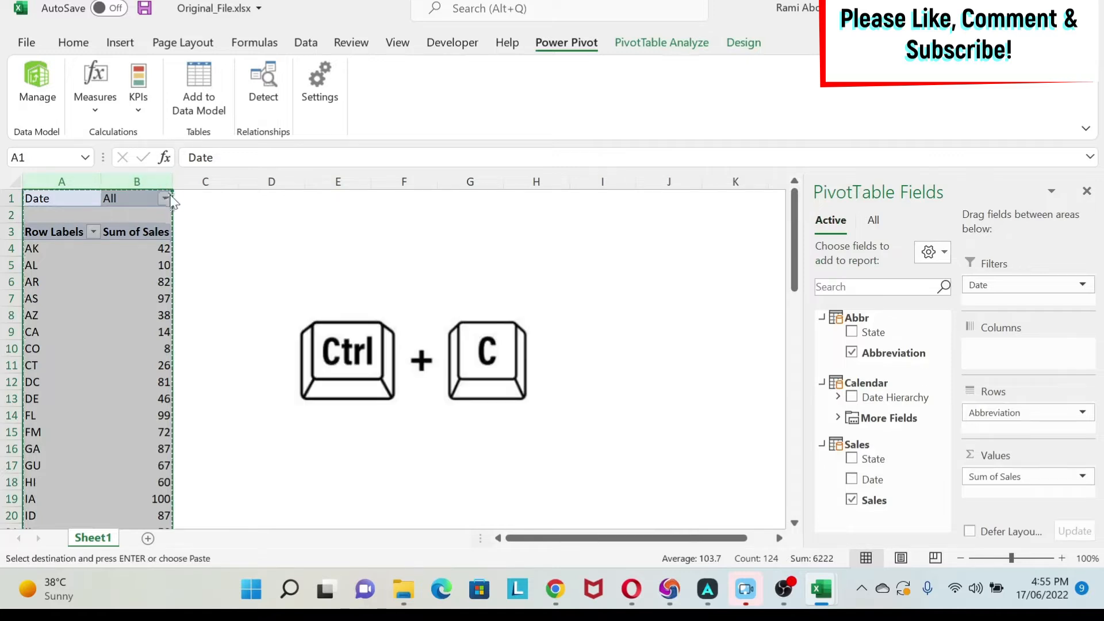
pyautogui.moveTo(191, 269)
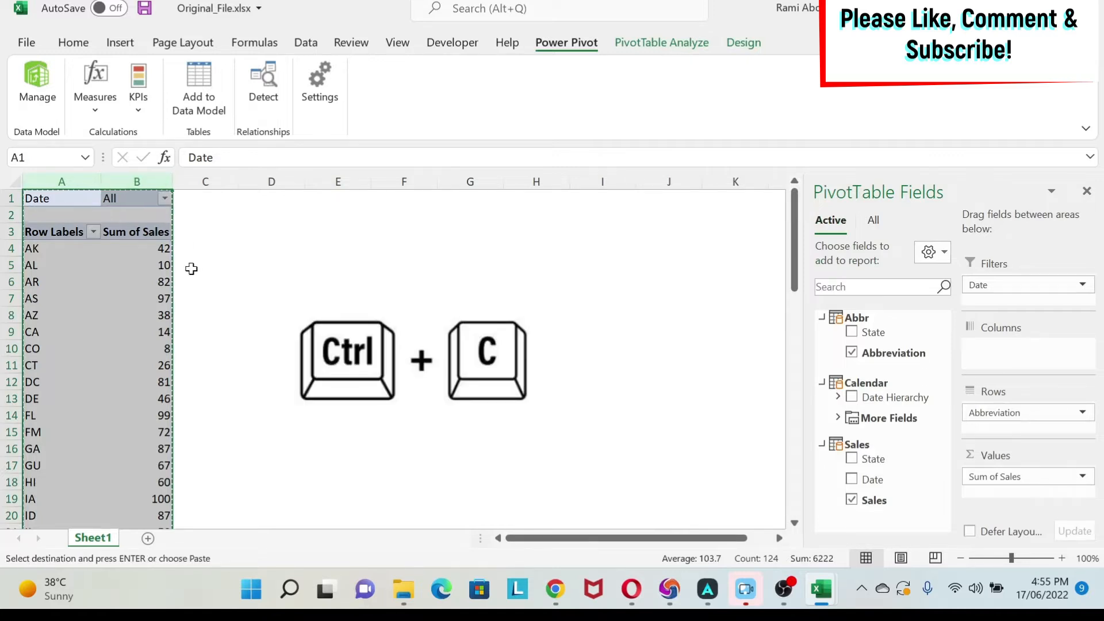
pyautogui.press('Ctrl+c')
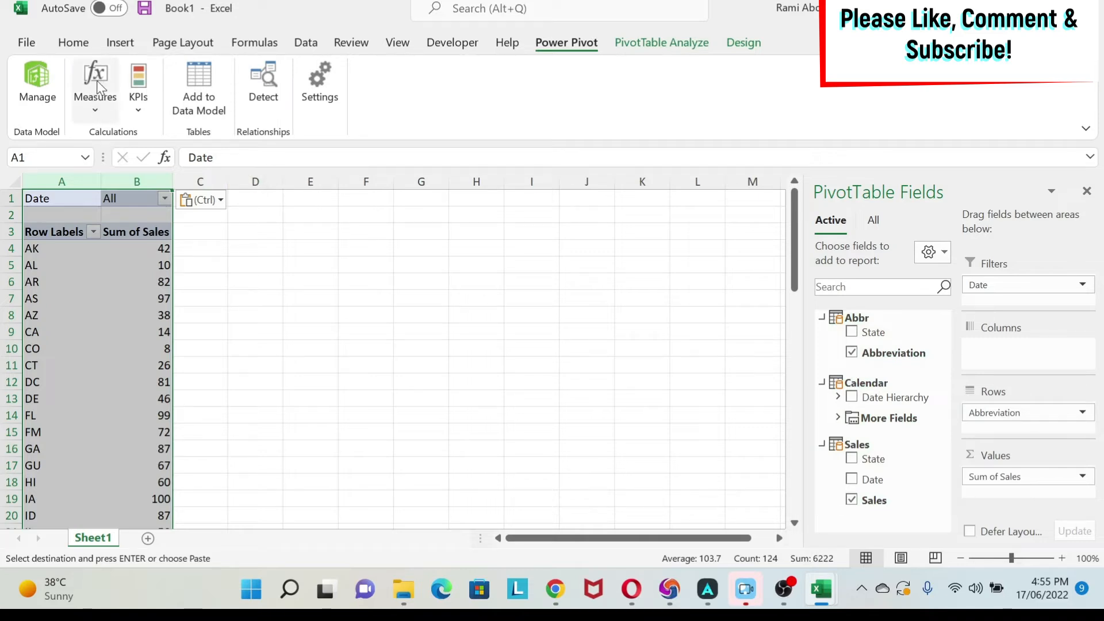
# Step: Create measure M1 = SUM(Sales[Sales]) in MeasuresTable
pyautogui.click(94, 83)
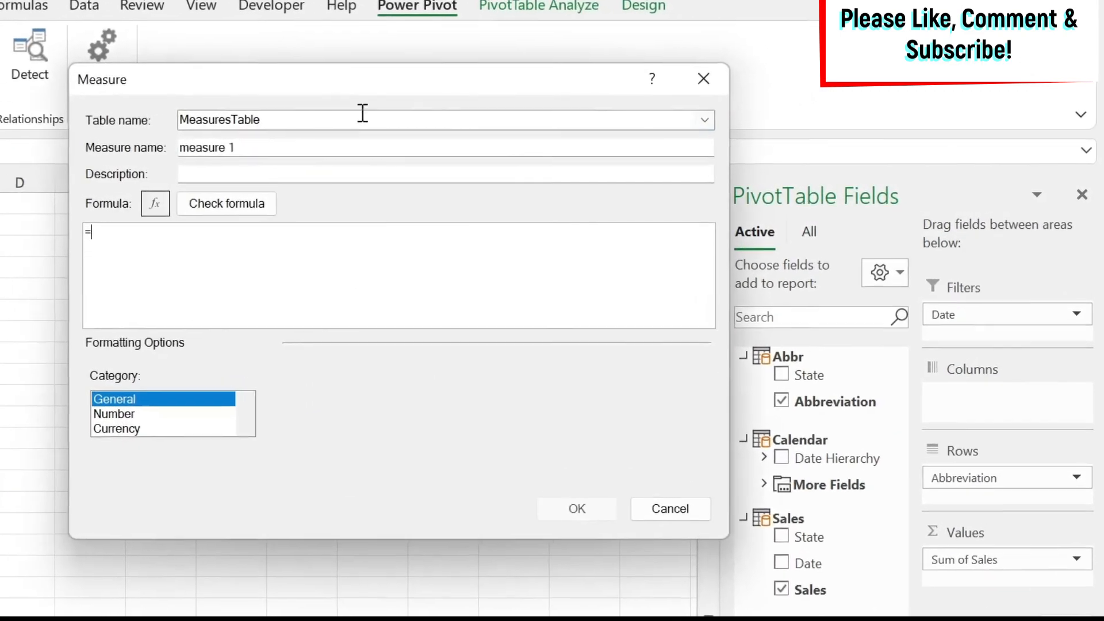
pyautogui.click(701, 118)
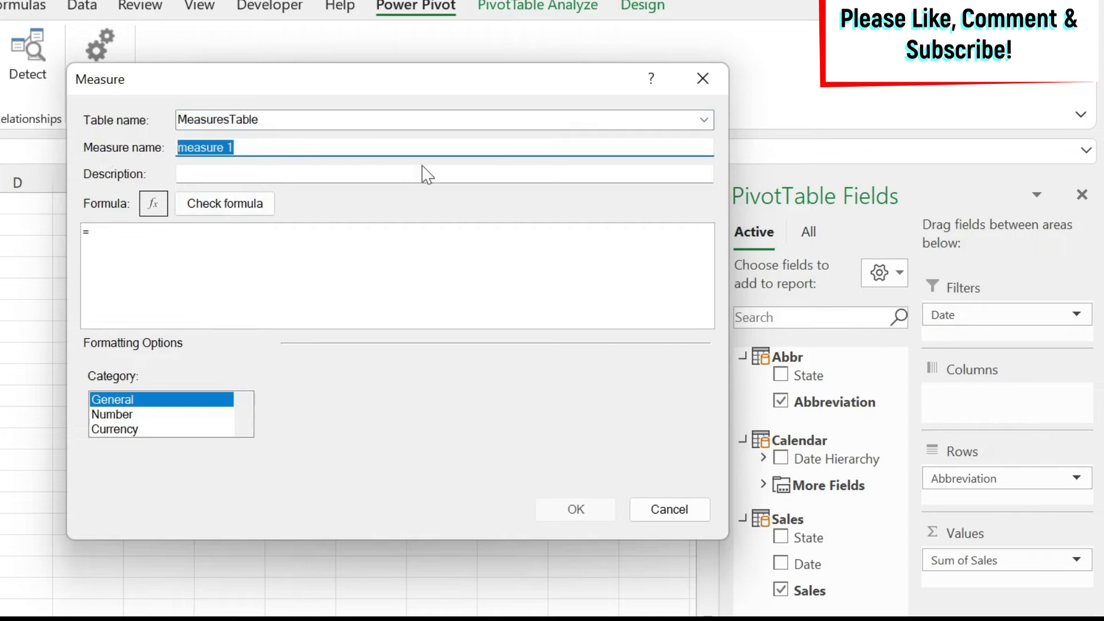
pyautogui.write('M1')
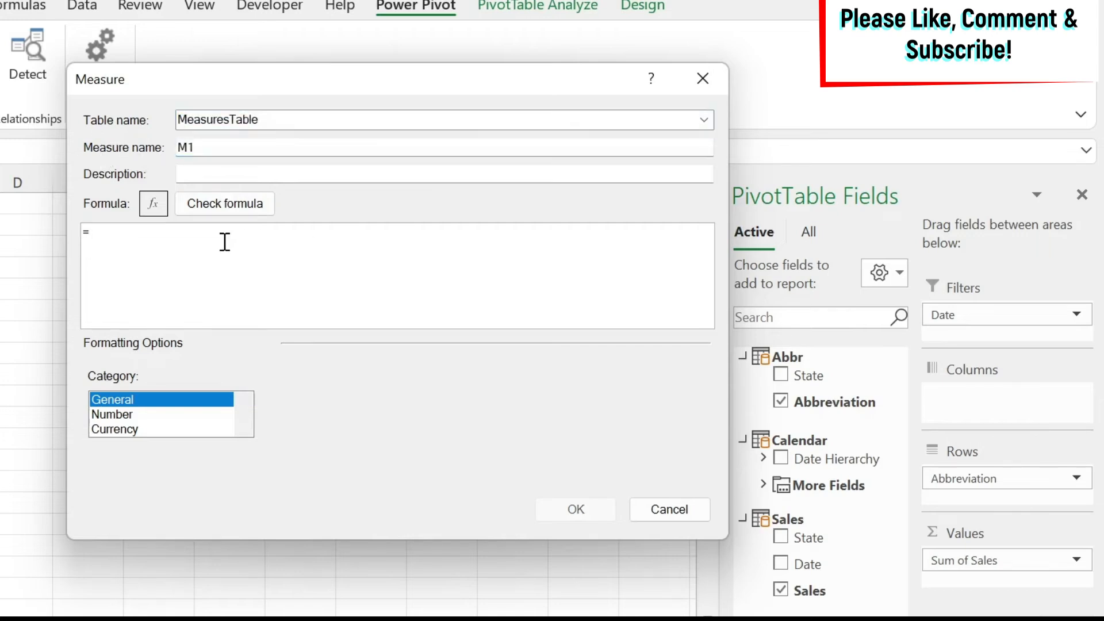
pyautogui.write('=sum(')
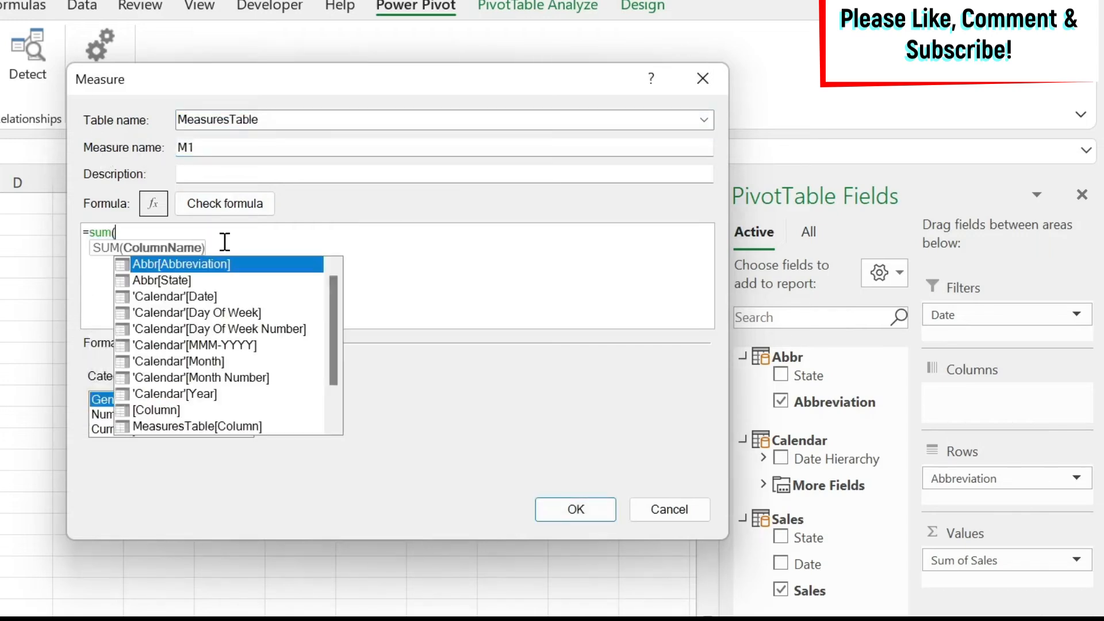
pyautogui.write('sales[Sales')
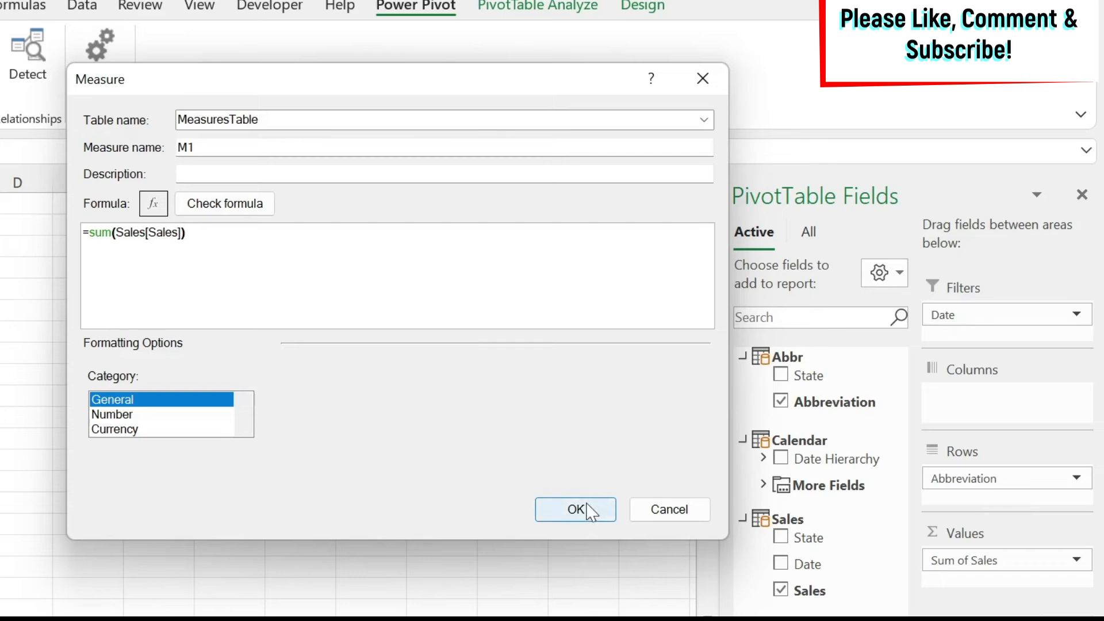
pyautogui.click(575, 509)
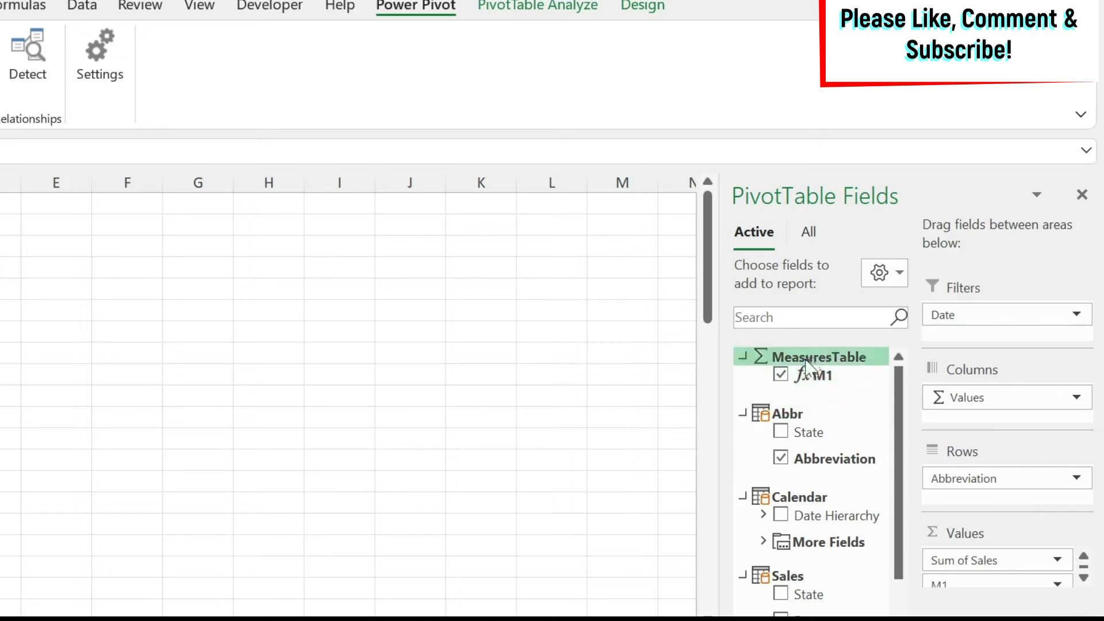
pyautogui.moveTo(828, 380)
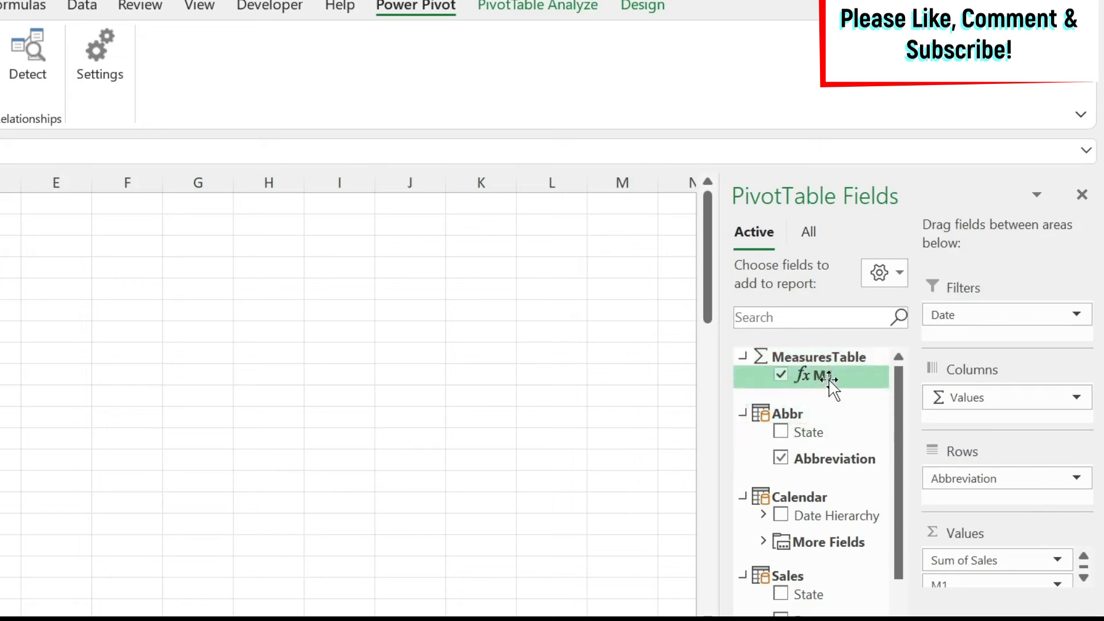